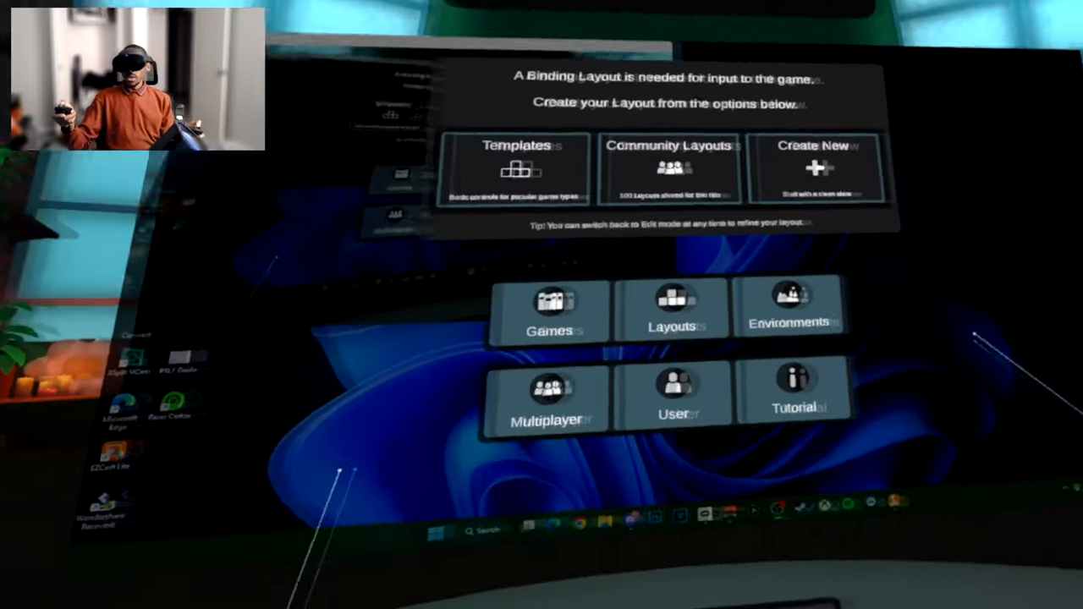
# - Switch the multiplayer Region from Japan to North America
pyautogui.click(544, 402)
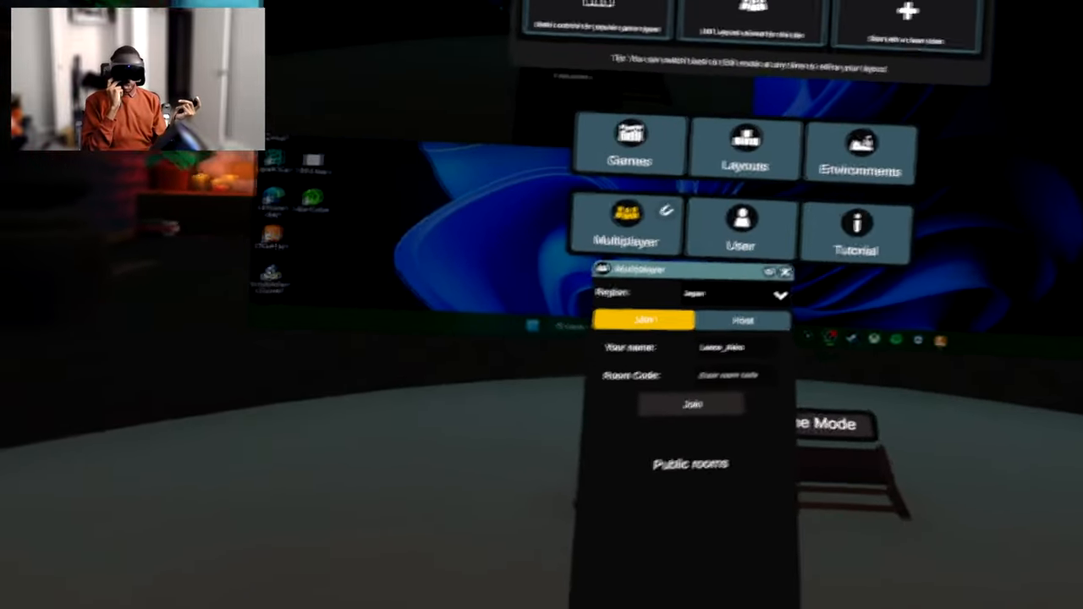
pyautogui.click(732, 294)
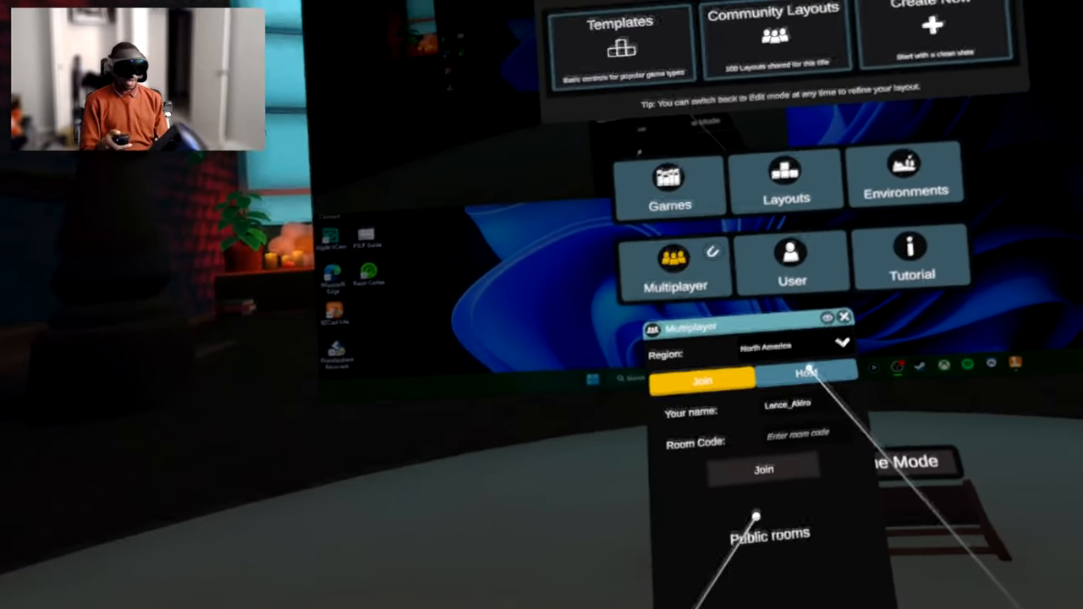
pyautogui.click(807, 373)
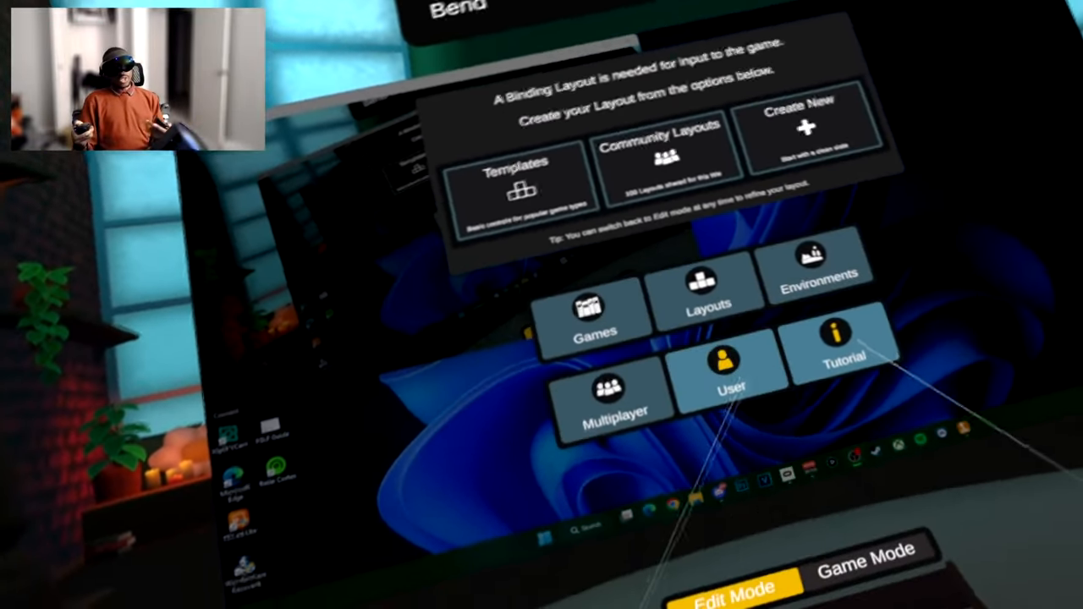
pyautogui.click(844, 347)
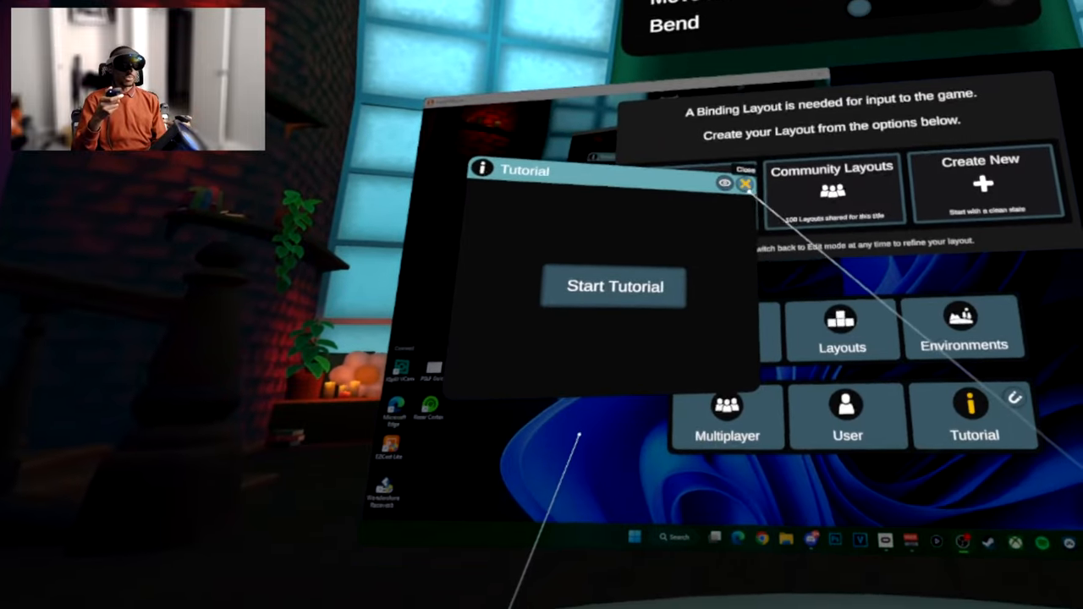
pyautogui.click(745, 183)
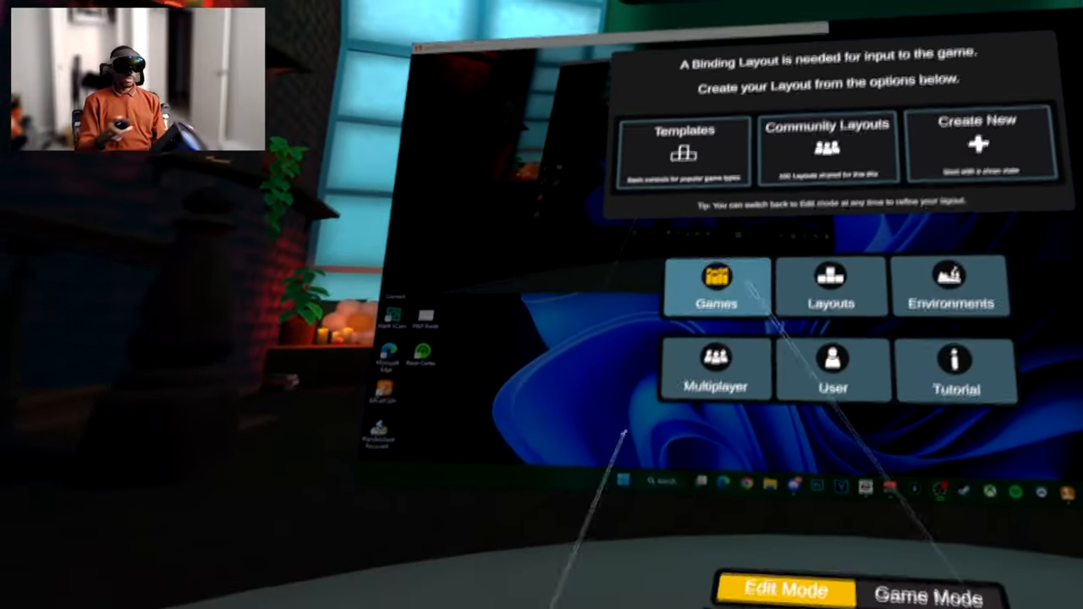
# - Open the Games tile from the VR app's main menu
pyautogui.click(717, 285)
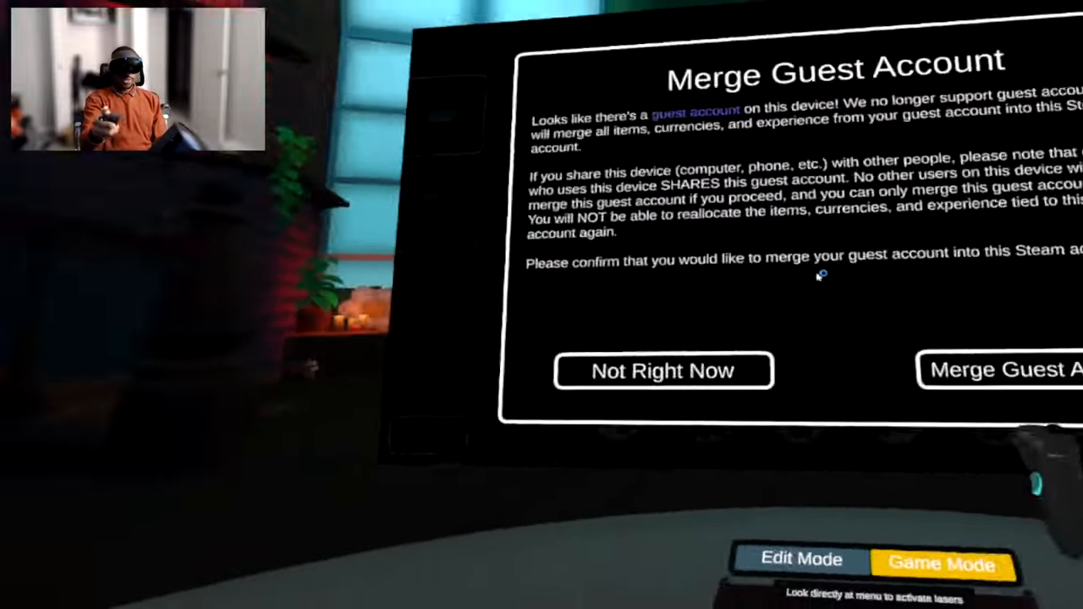
# - Choose Not Right Now on the Merge Guest Account prompt
pyautogui.click(663, 371)
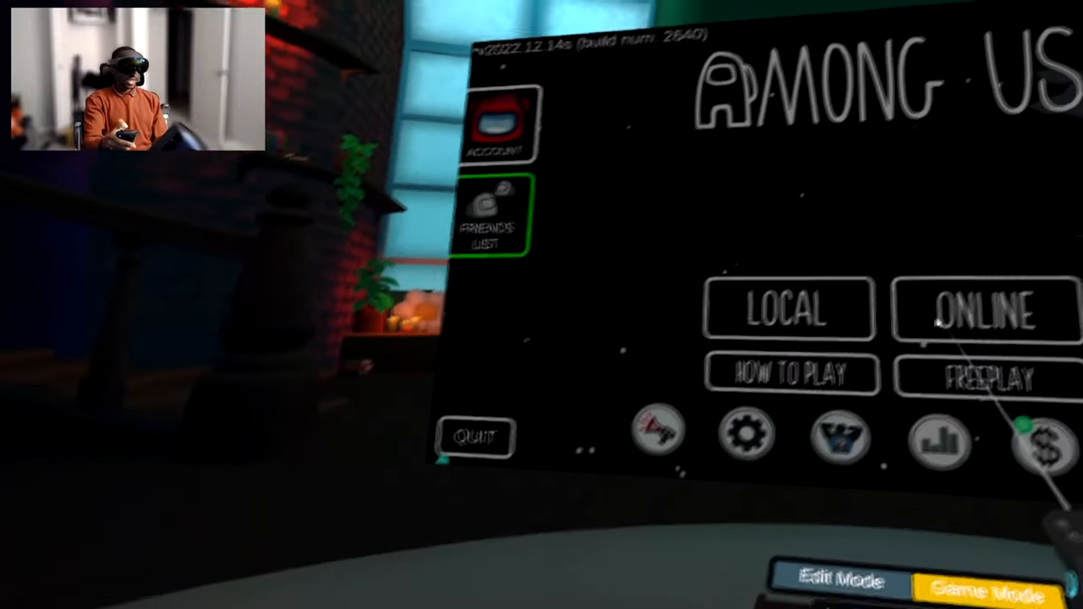